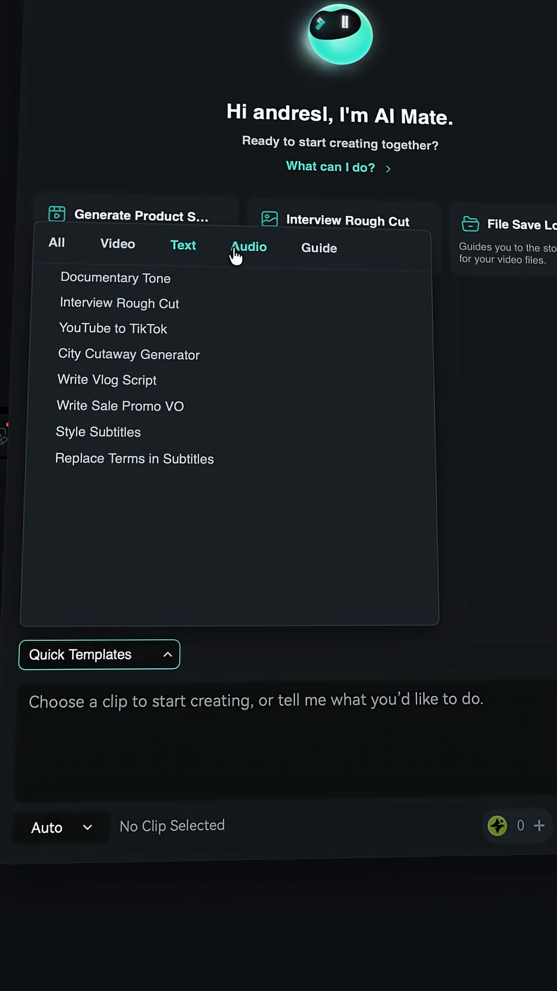
Step: Load the Reframe to 9:16 quick template into the AI Mate prompt after browsing the guide templates
{"action": "left_click", "coordinate": [325, 246]}
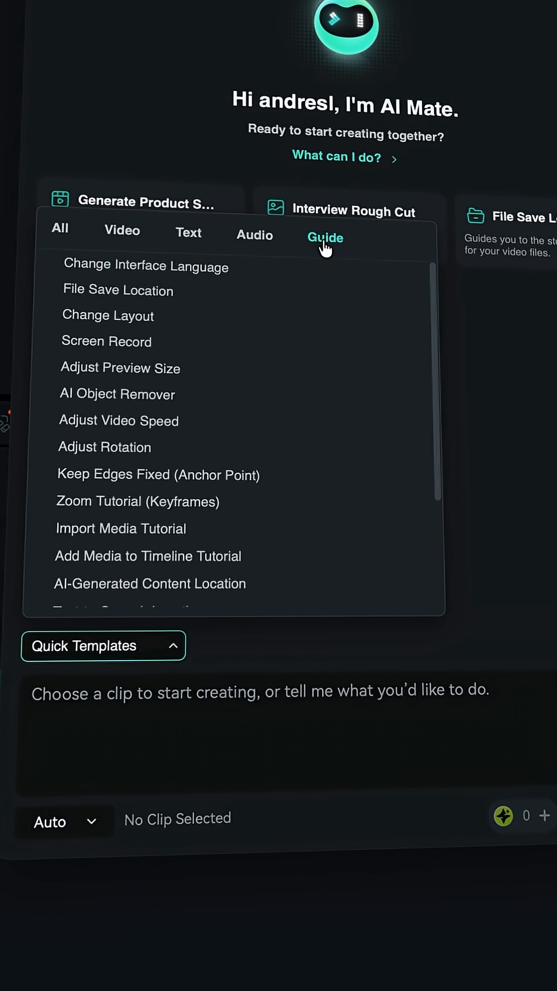
{"action": "left_click", "coordinate": [122, 230]}
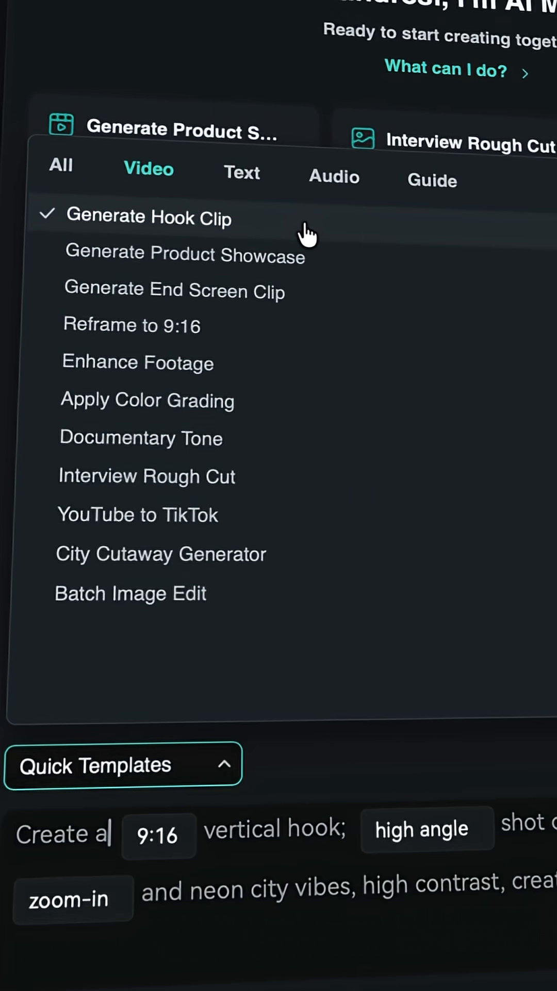
{"action": "left_click", "coordinate": [133, 326]}
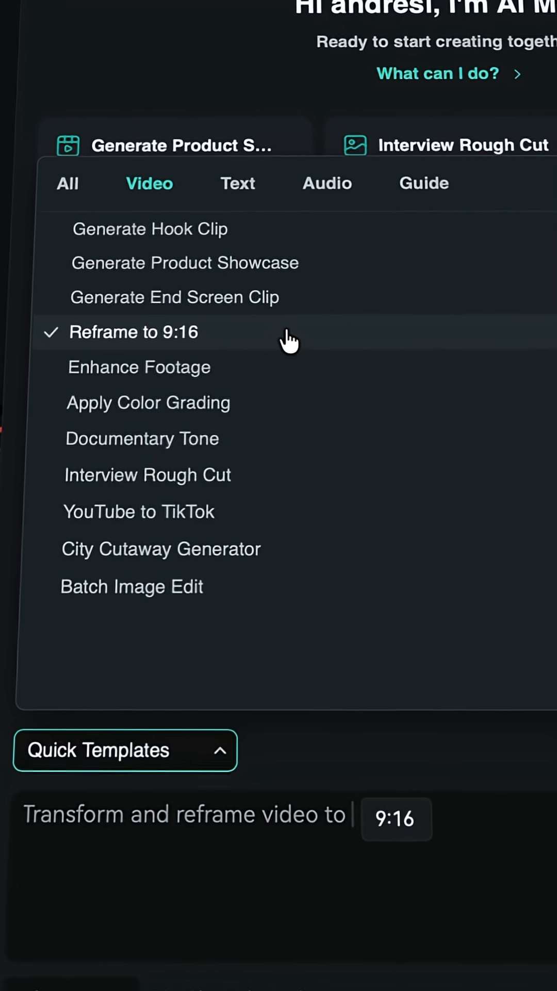
{"action": "left_click", "coordinate": [139, 367]}
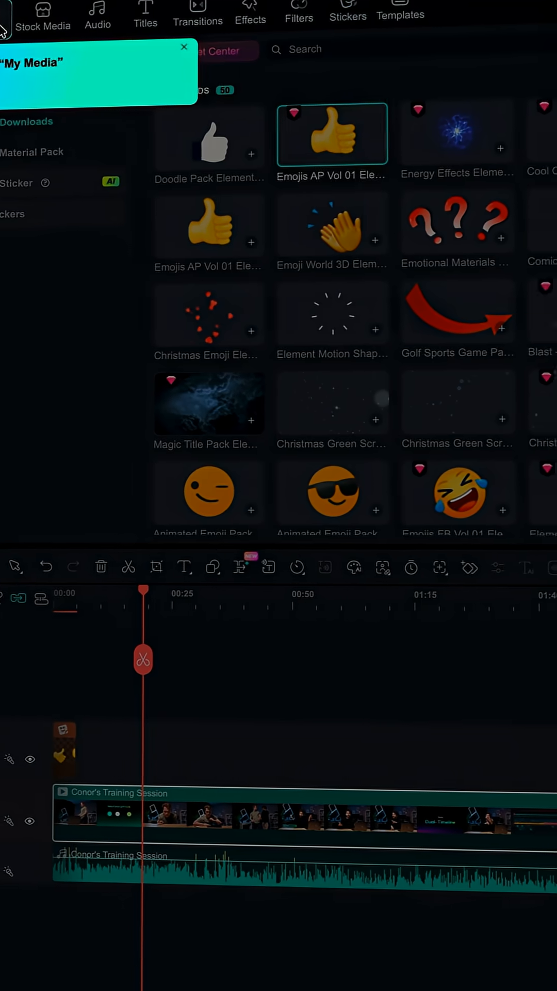
Step: Auto reframe the training session clip from its My Media context menu
{"action": "right_click", "coordinate": [98, 158]}
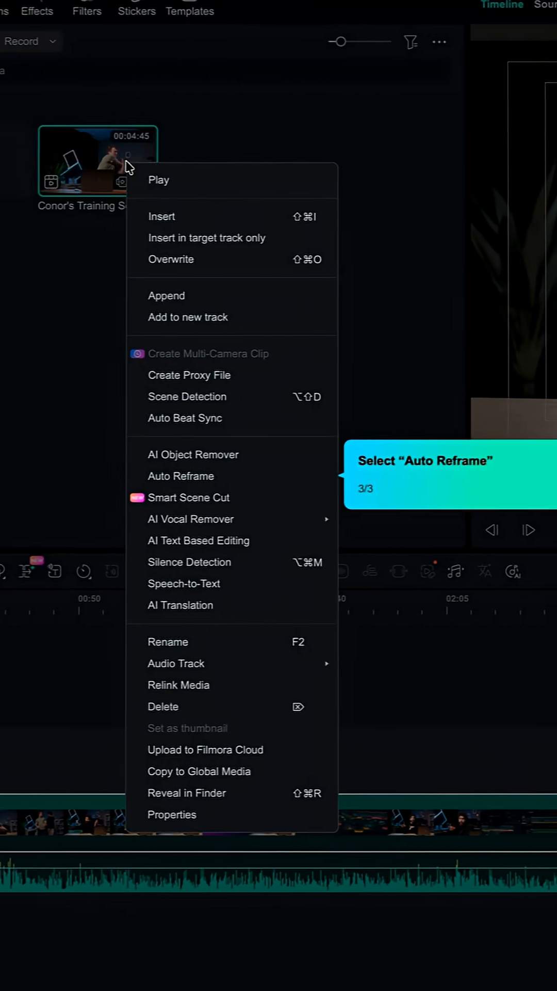
{"action": "left_click", "coordinate": [181, 475]}
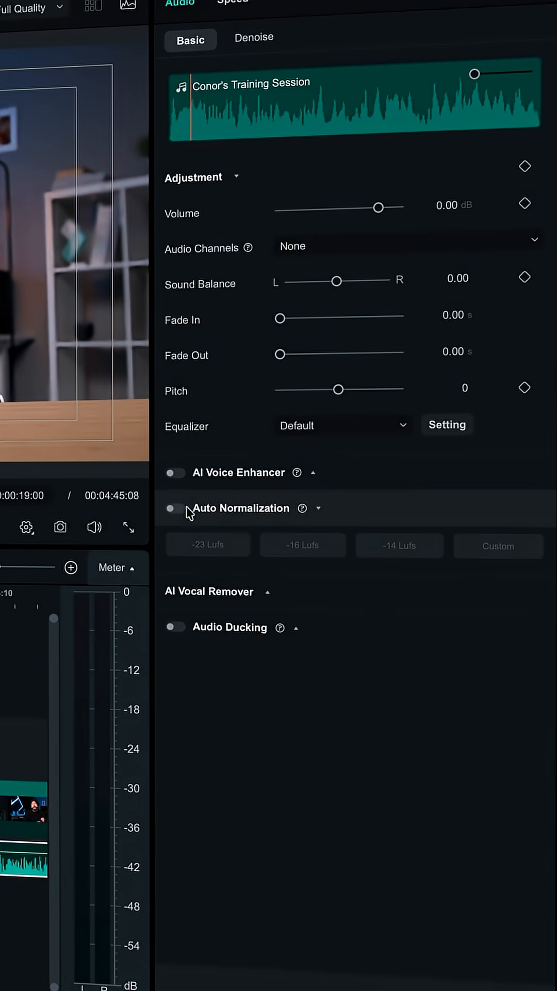
Step: Switch on Auto Normalization for the training session audio
{"action": "left_click", "coordinate": [175, 507]}
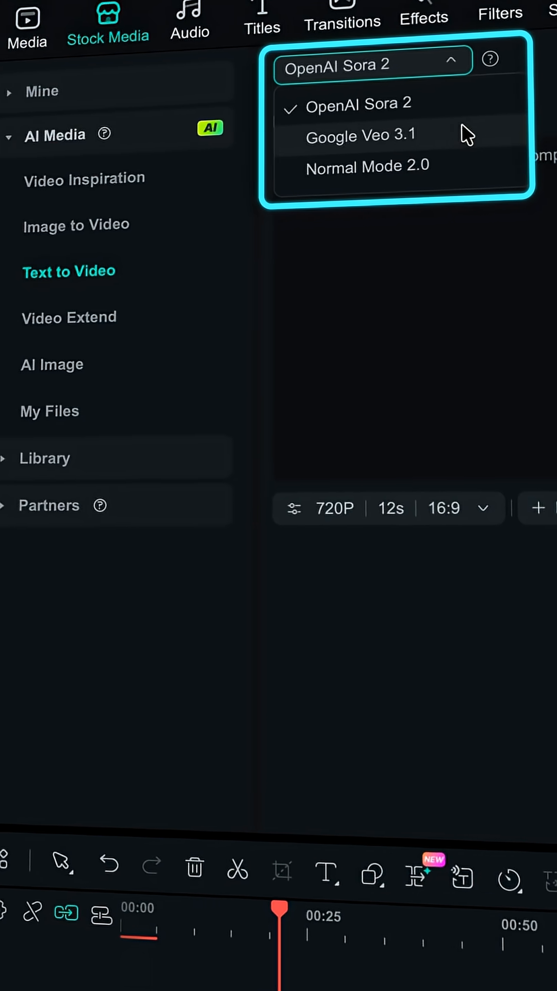
Step: Choose Google Veo 3.1 as the text-to-video generation model
{"action": "left_click", "coordinate": [361, 134]}
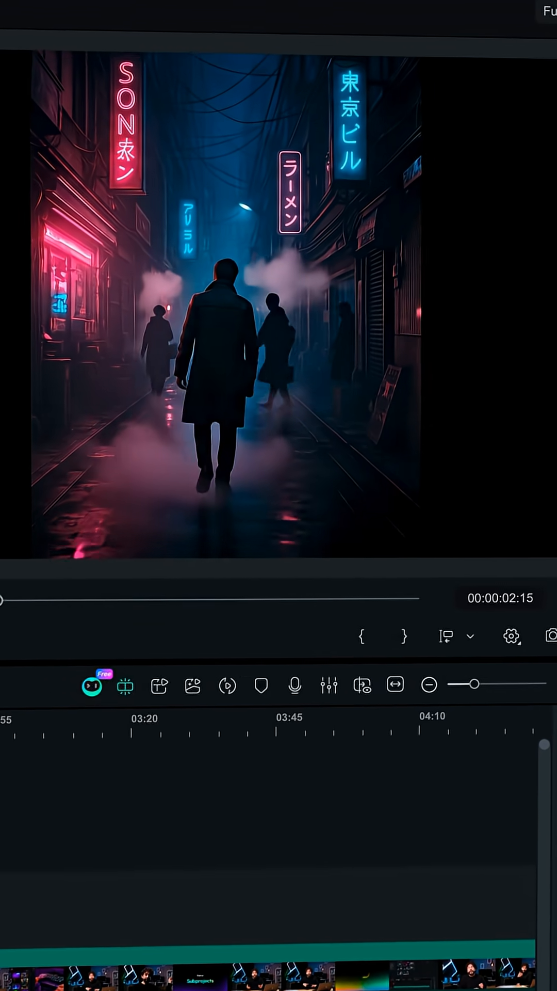
Step: Play the AI-generated neon city alley clip in the preview player
{"action": "left_click", "coordinate": [215, 78]}
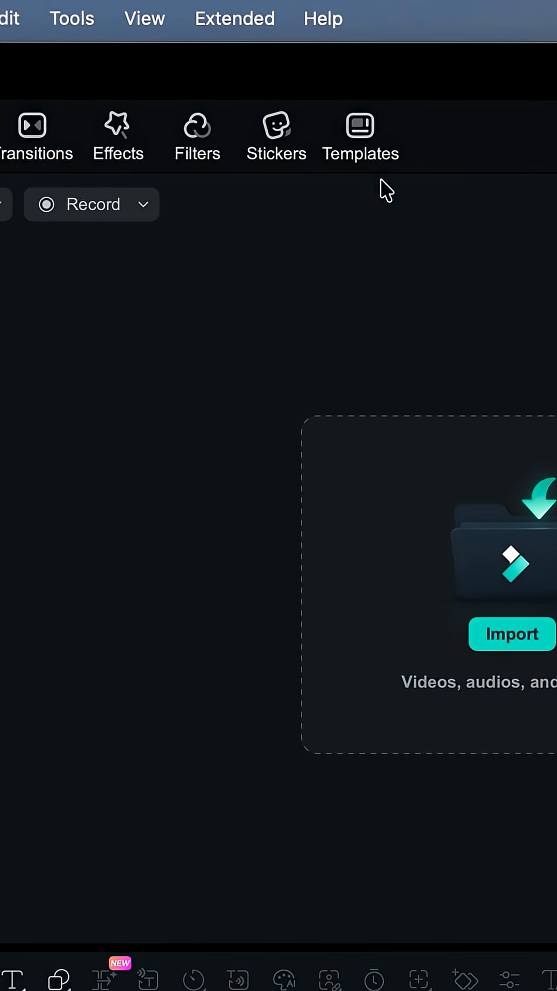
Step: Show the OpenFX Plugin manager from the Extended features list
{"action": "left_click", "coordinate": [234, 18]}
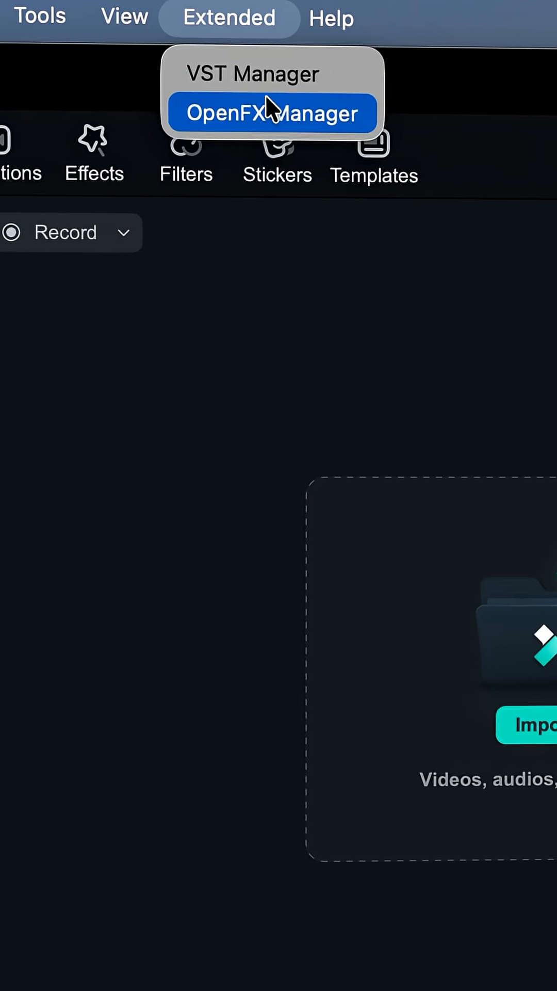
{"action": "left_click", "coordinate": [271, 113]}
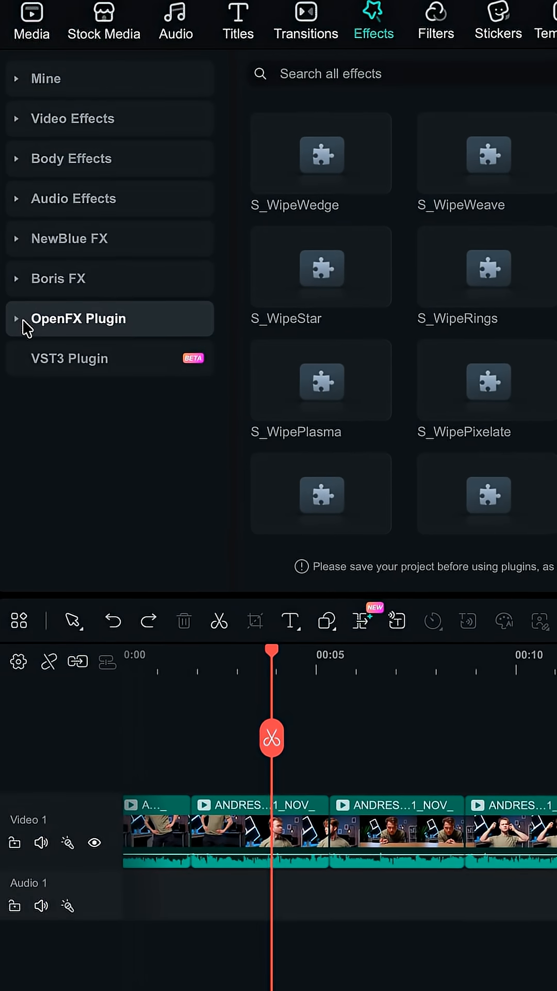